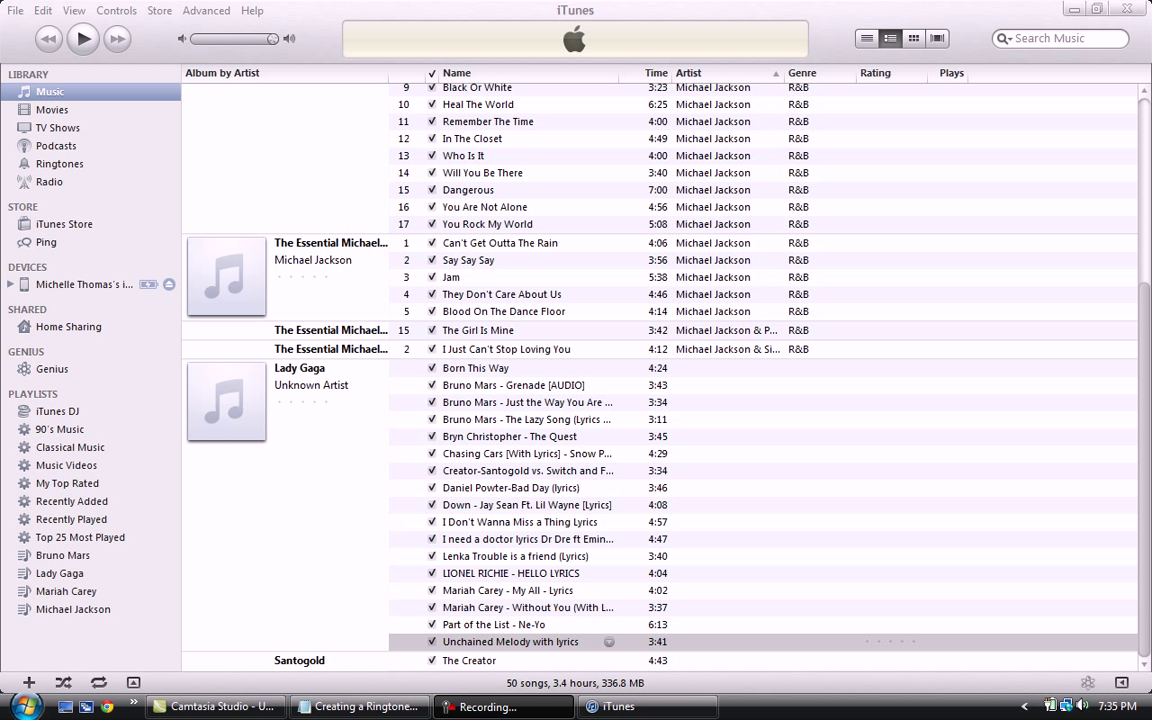
mouse_move(1064, 704)
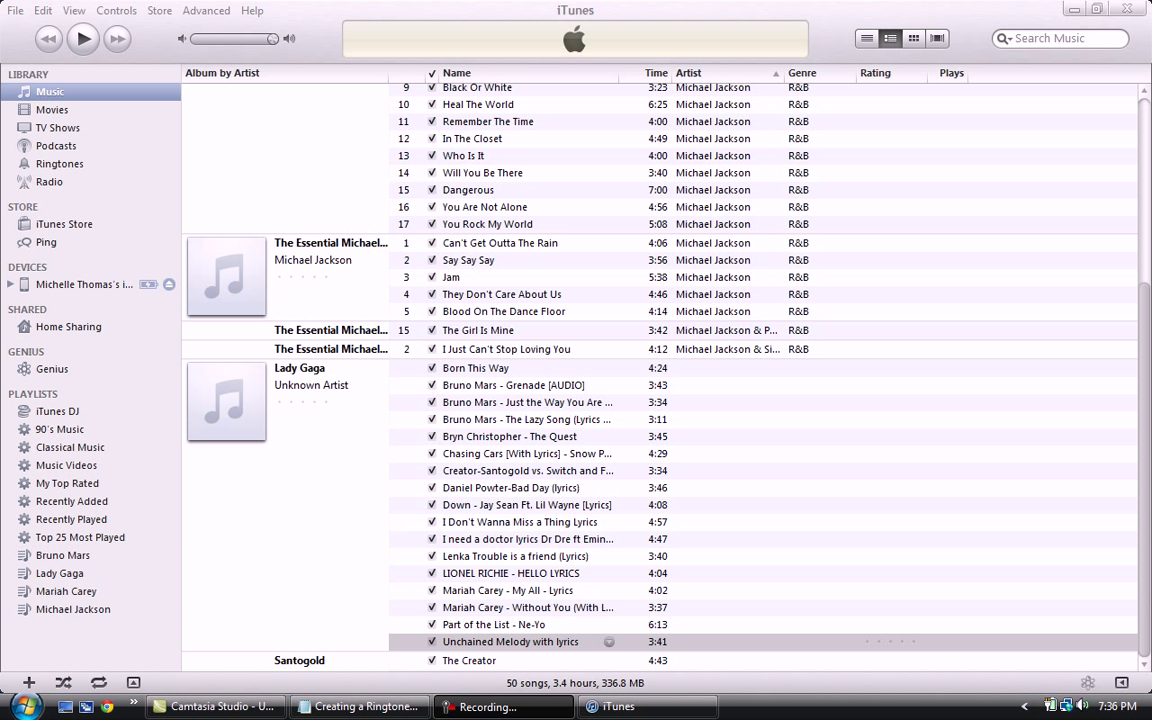
Select Santogold's track 'The Creator' in the music library song list
click(510, 640)
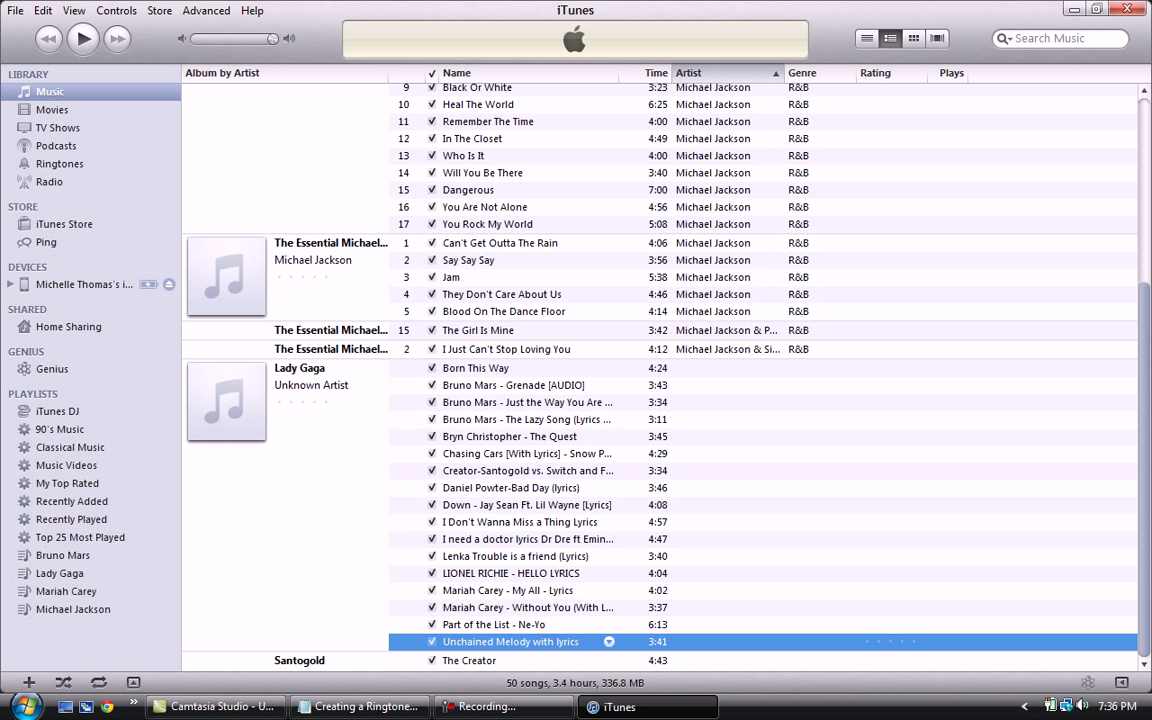
click(468, 660)
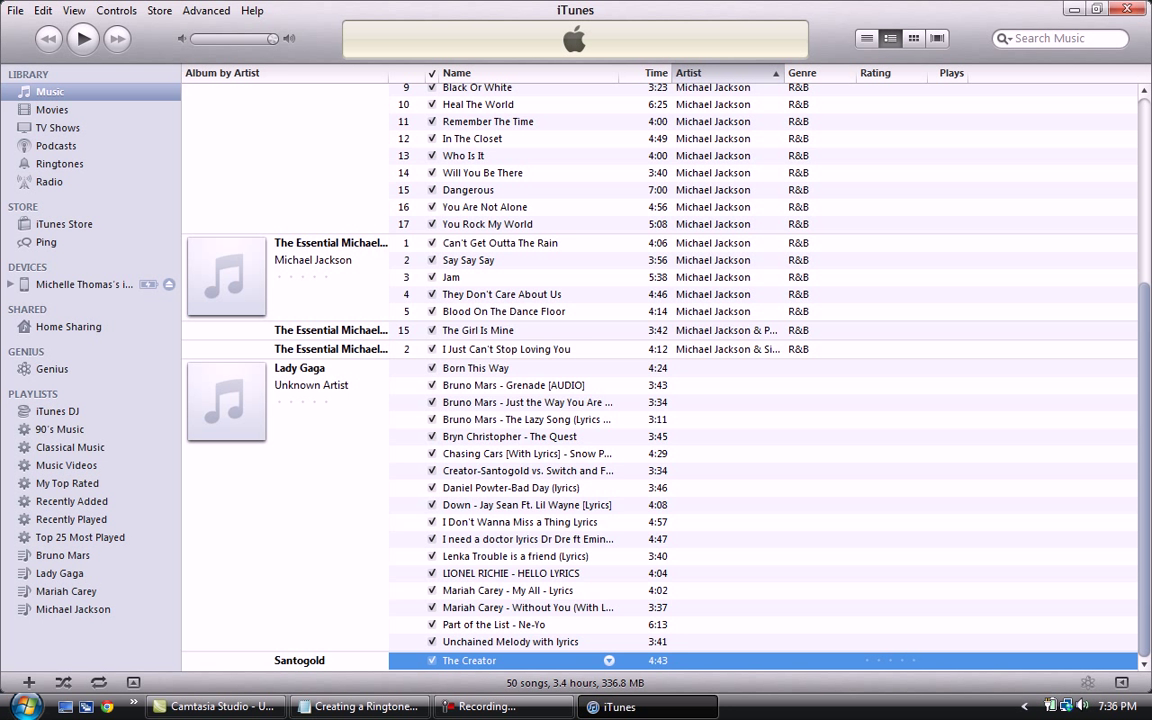
In Get Info's Options, give The Creator start time 0:52 and stop time 1:18
right_click(468, 660)
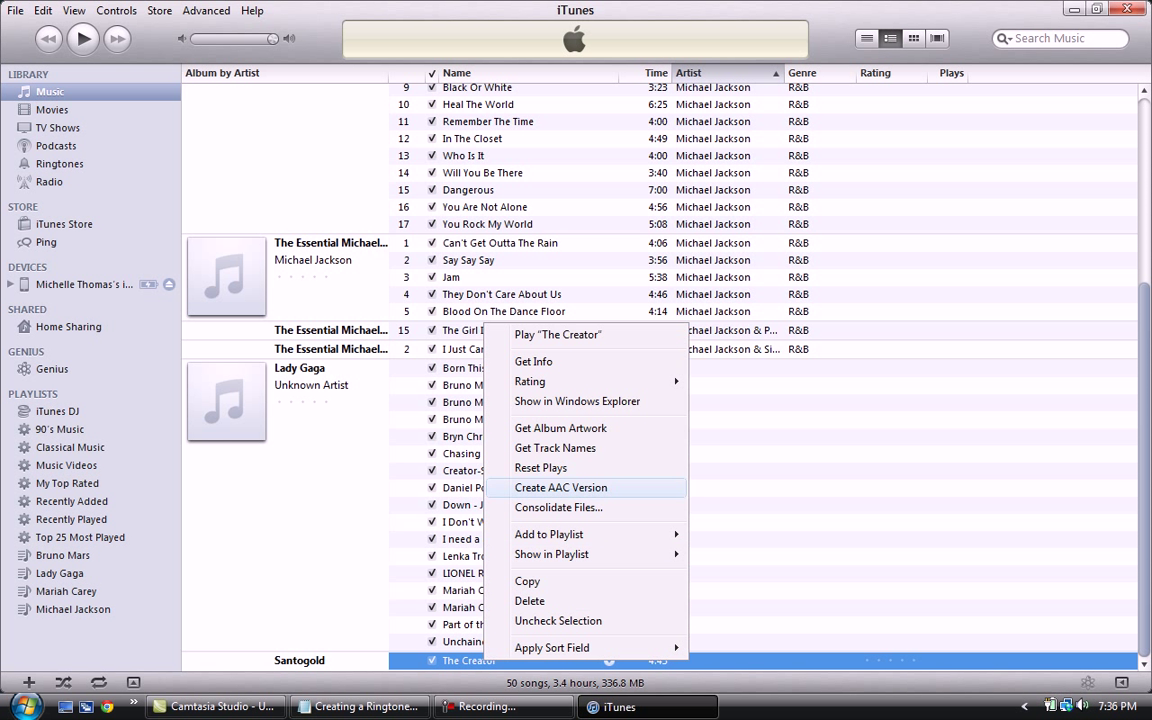
click(532, 360)
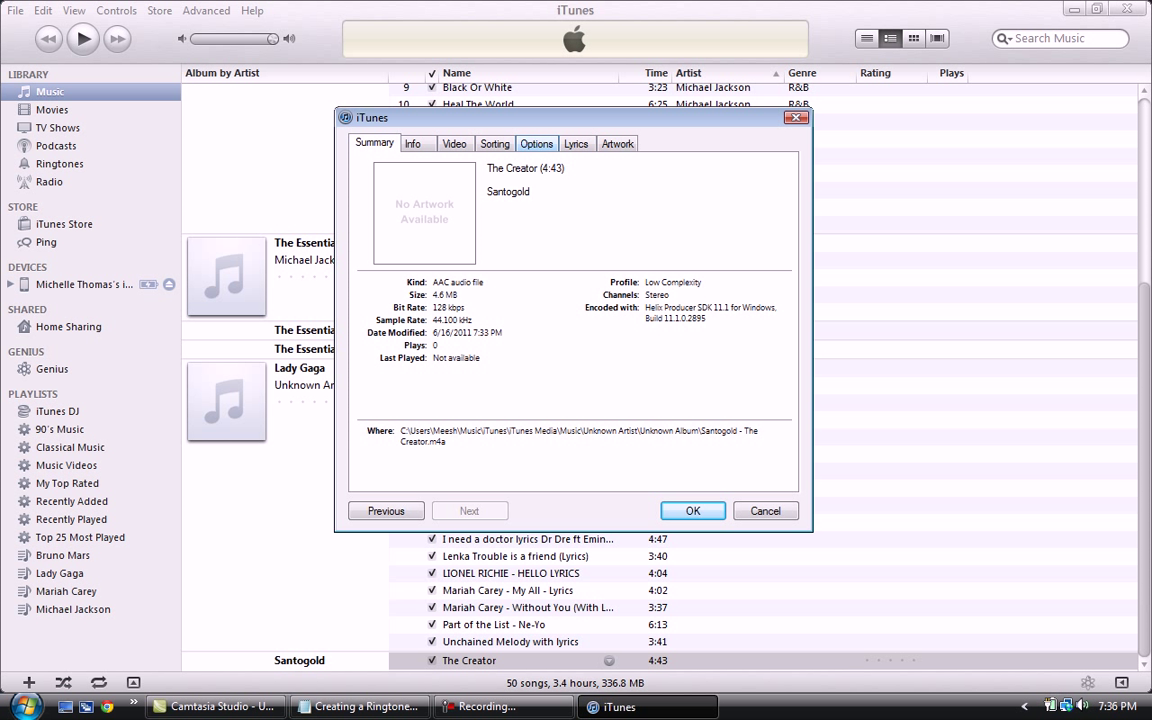
click(536, 144)
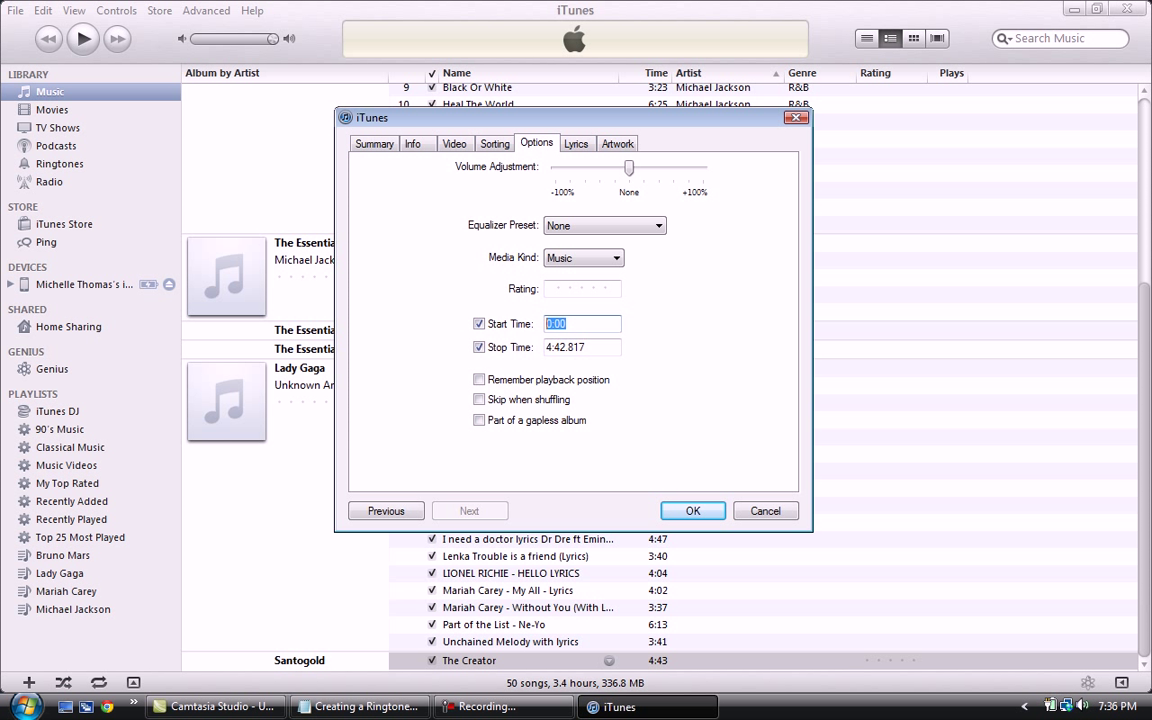
click(582, 324)
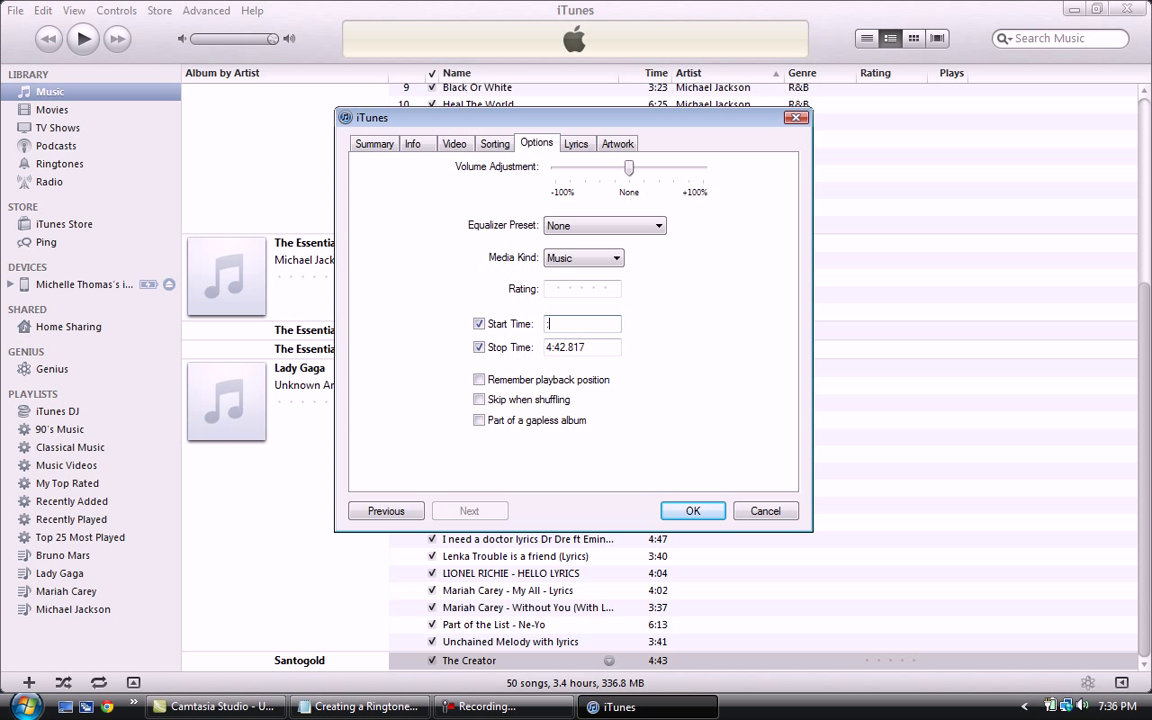
text(0:52)
click(582, 346)
text(1)
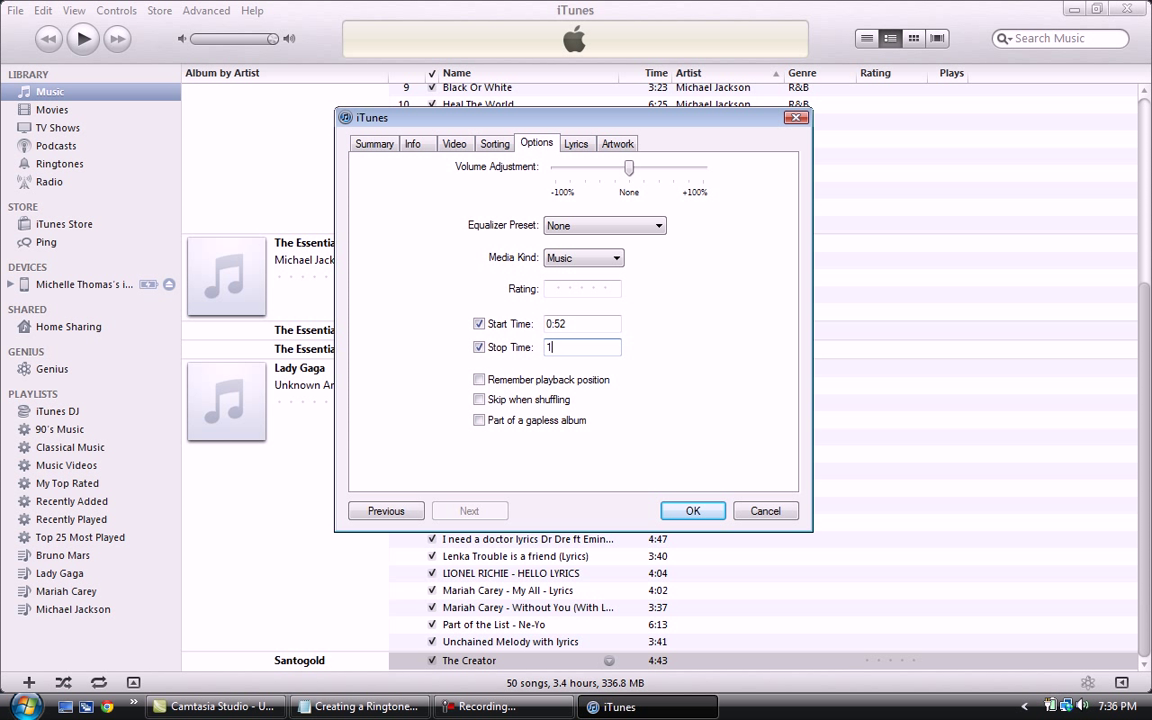
text(:18)
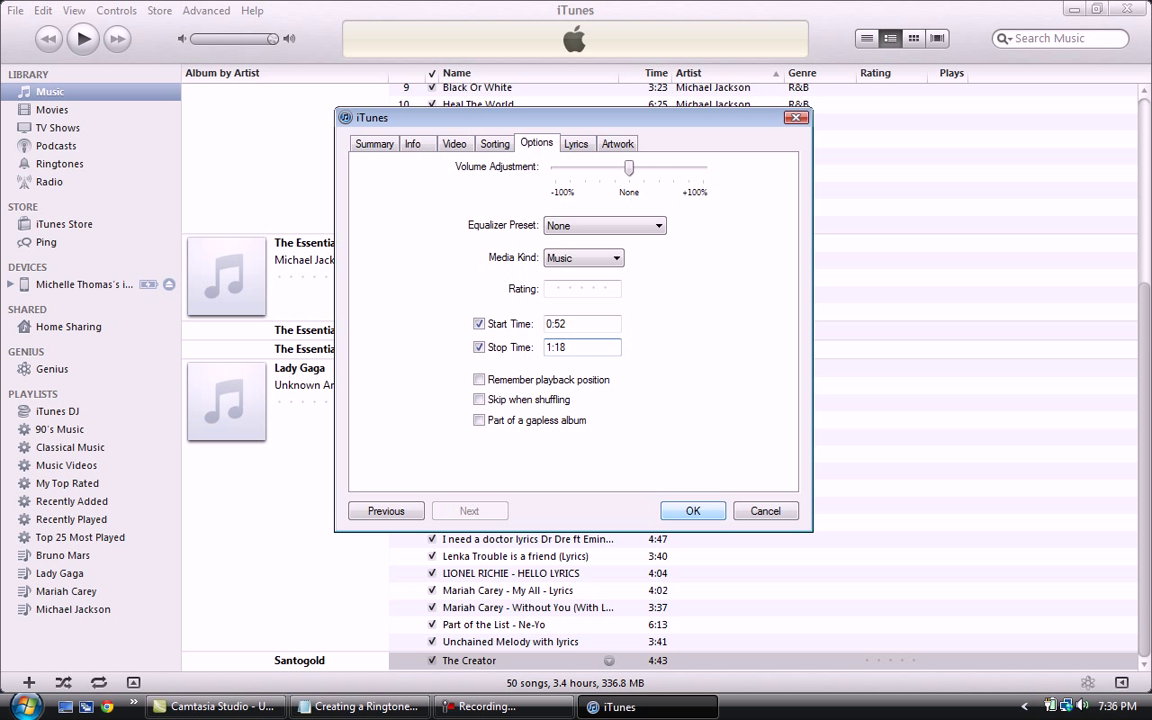
click(692, 512)
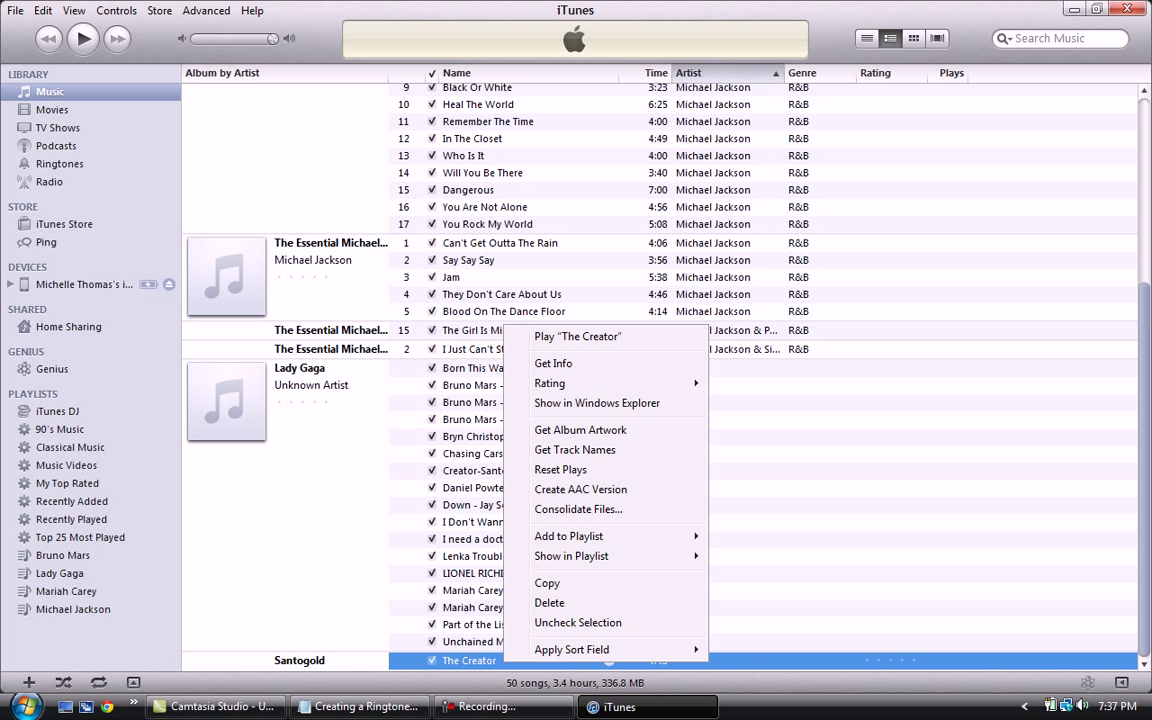
mouse_move(578, 510)
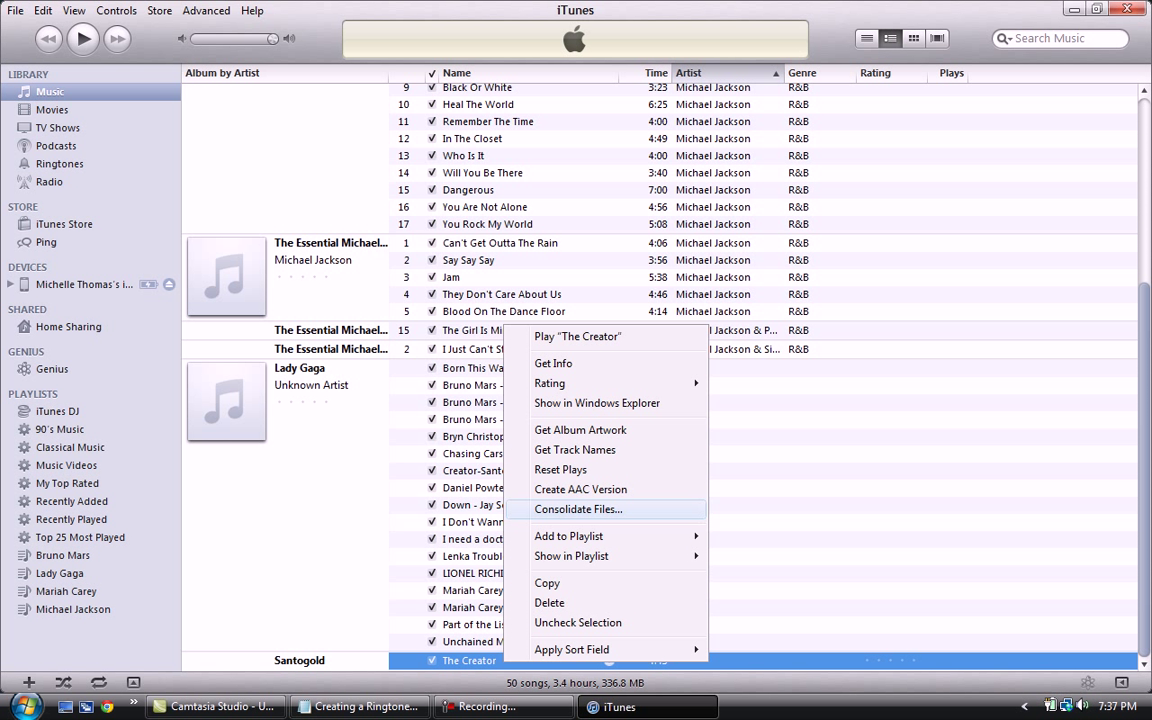
mouse_move(580, 488)
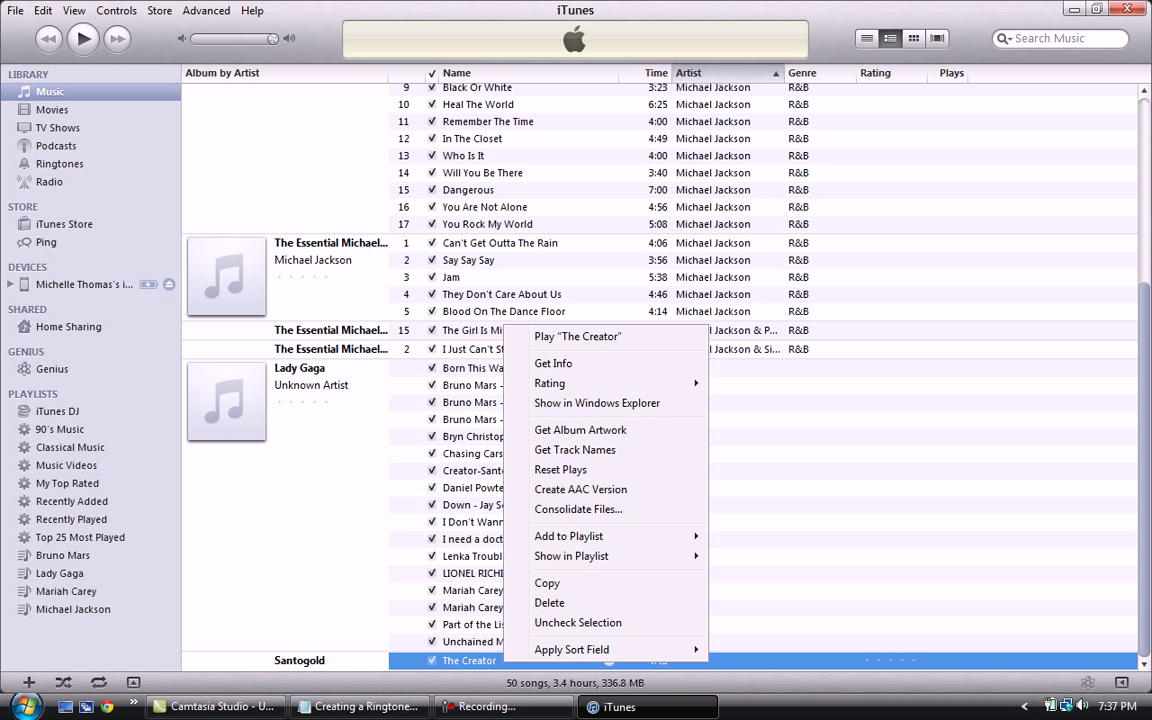
Create an AAC version of the trimmed song, adding a 0:26 copy to the library
click(580, 488)
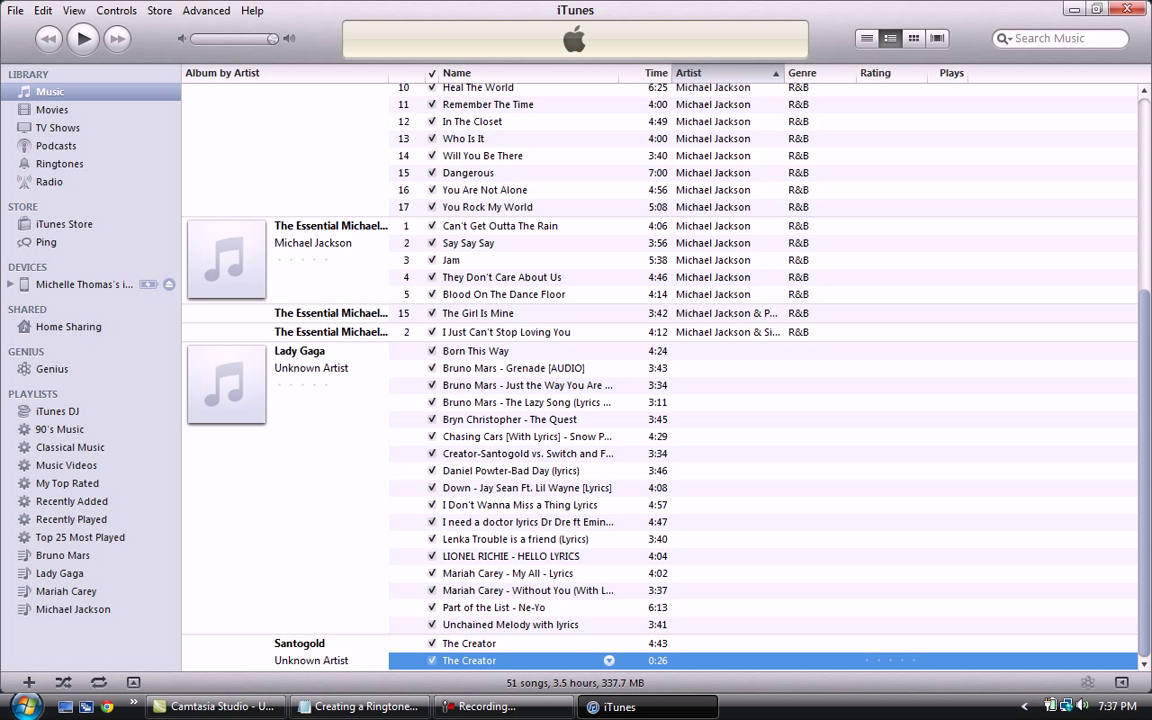
Reveal the 26-second copy in Explorer and rename The Creator.m4a to The Creator.m4r
right_click(468, 660)
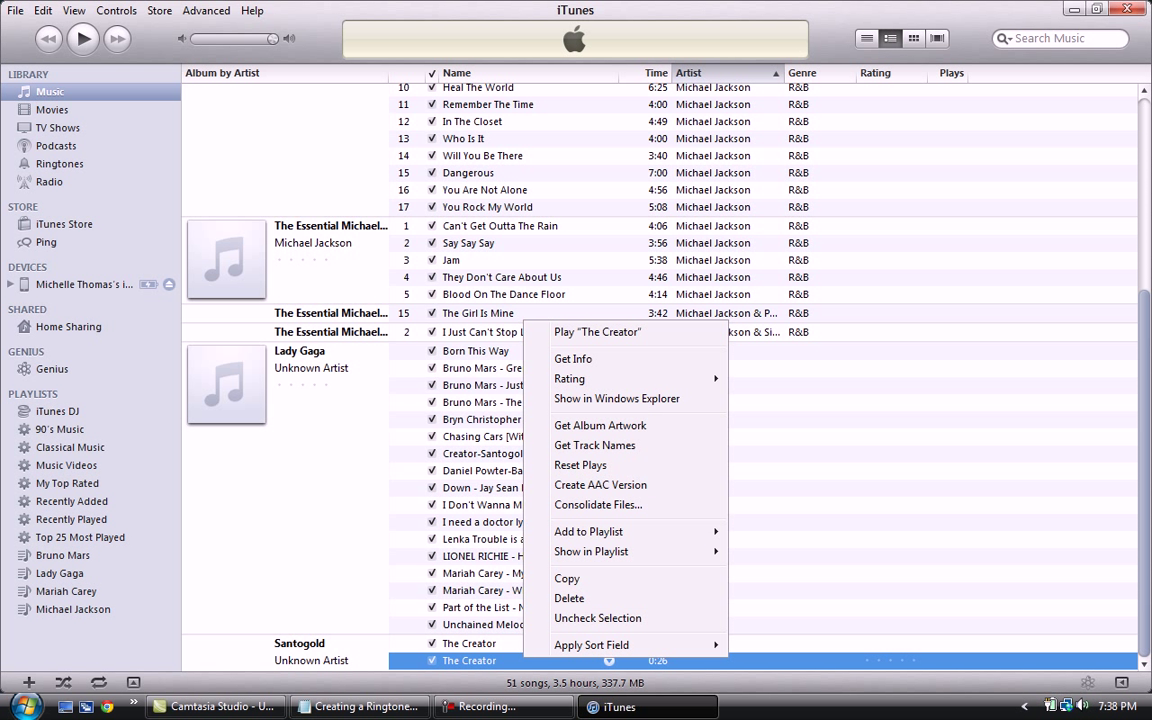
mouse_move(600, 424)
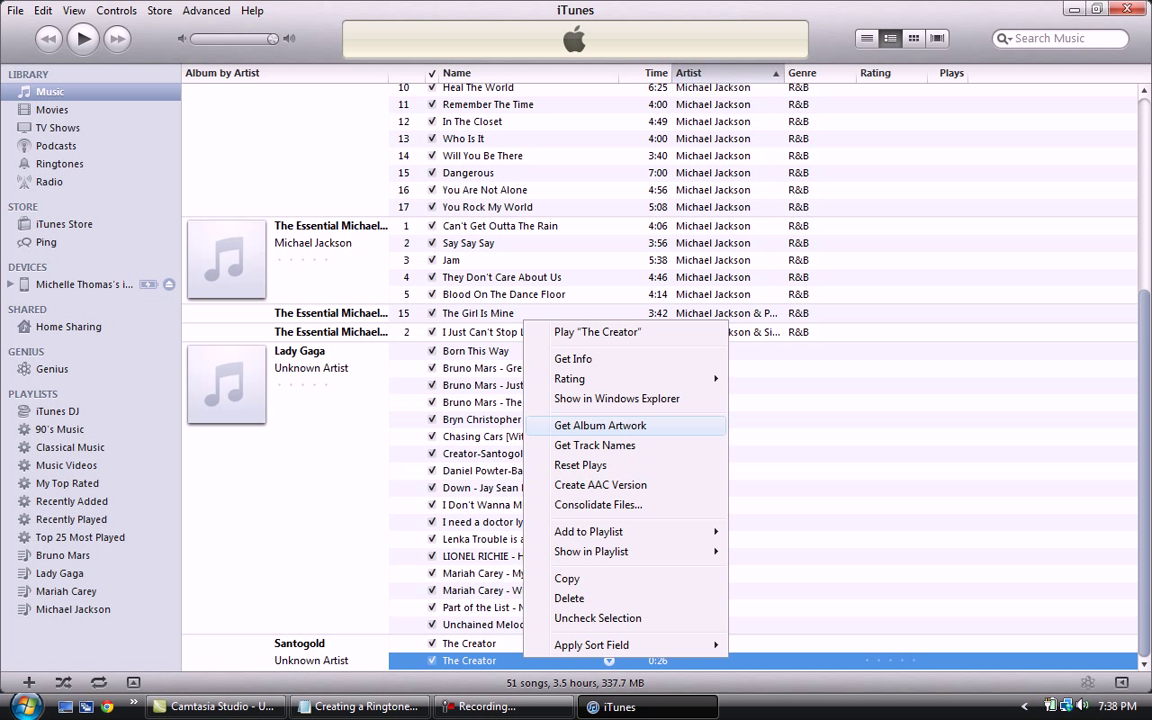
mouse_move(616, 398)
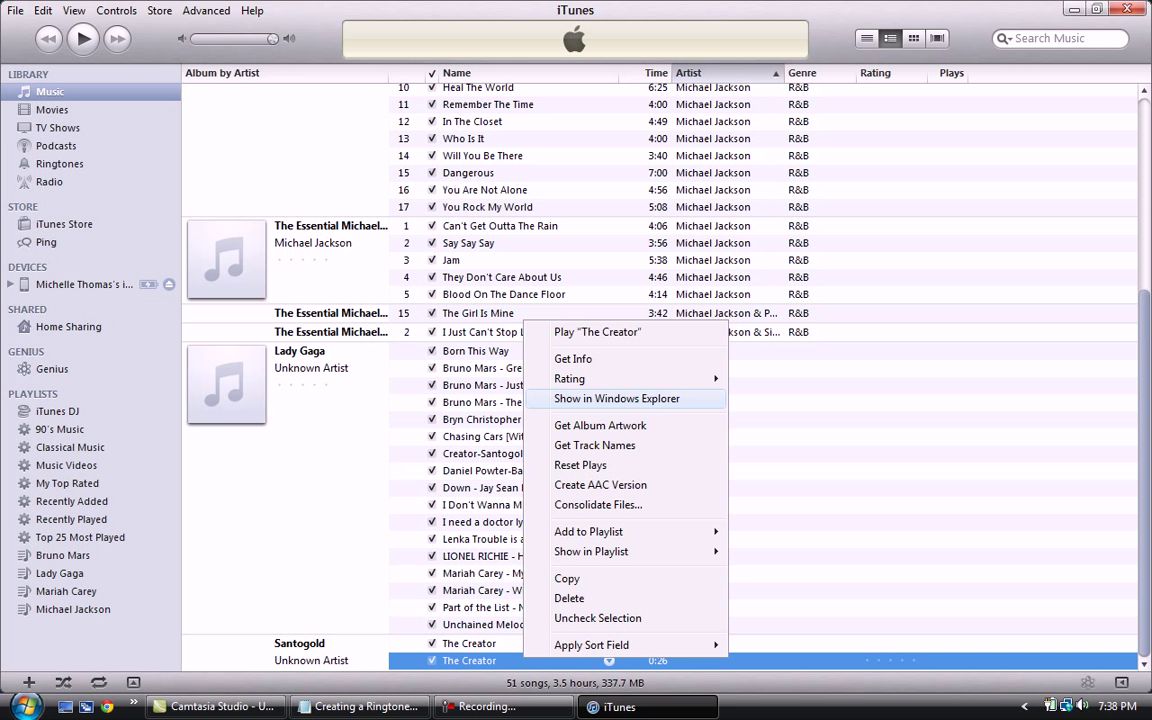
click(616, 398)
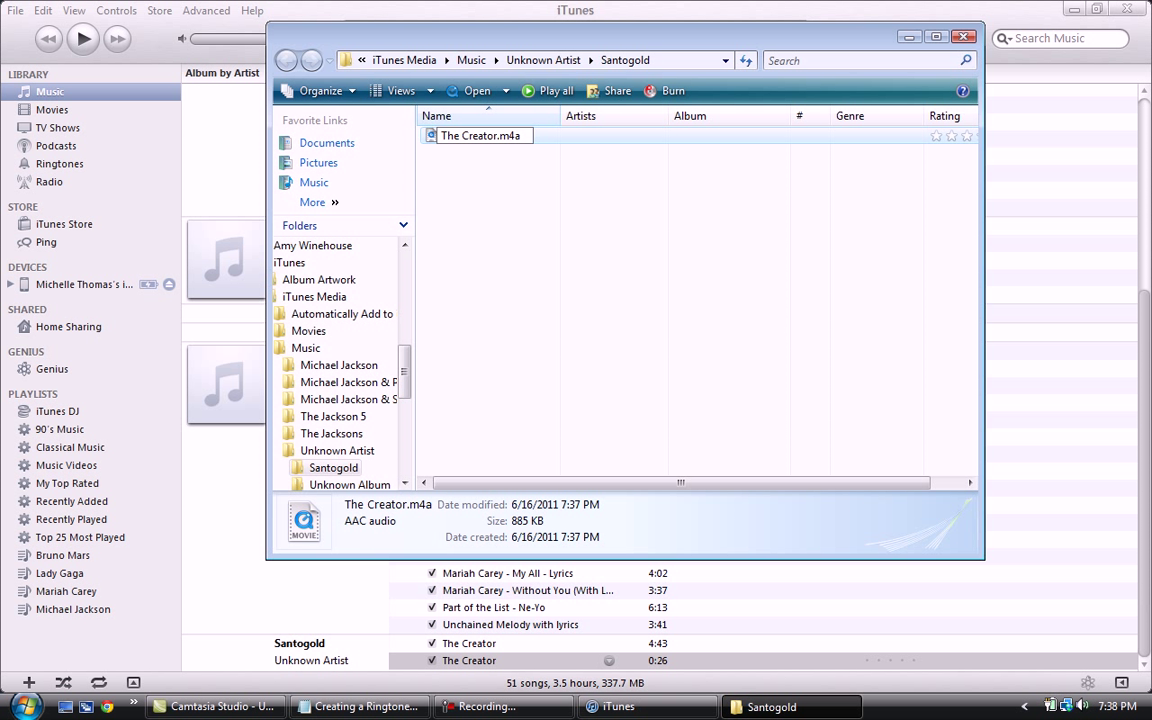
text(r)
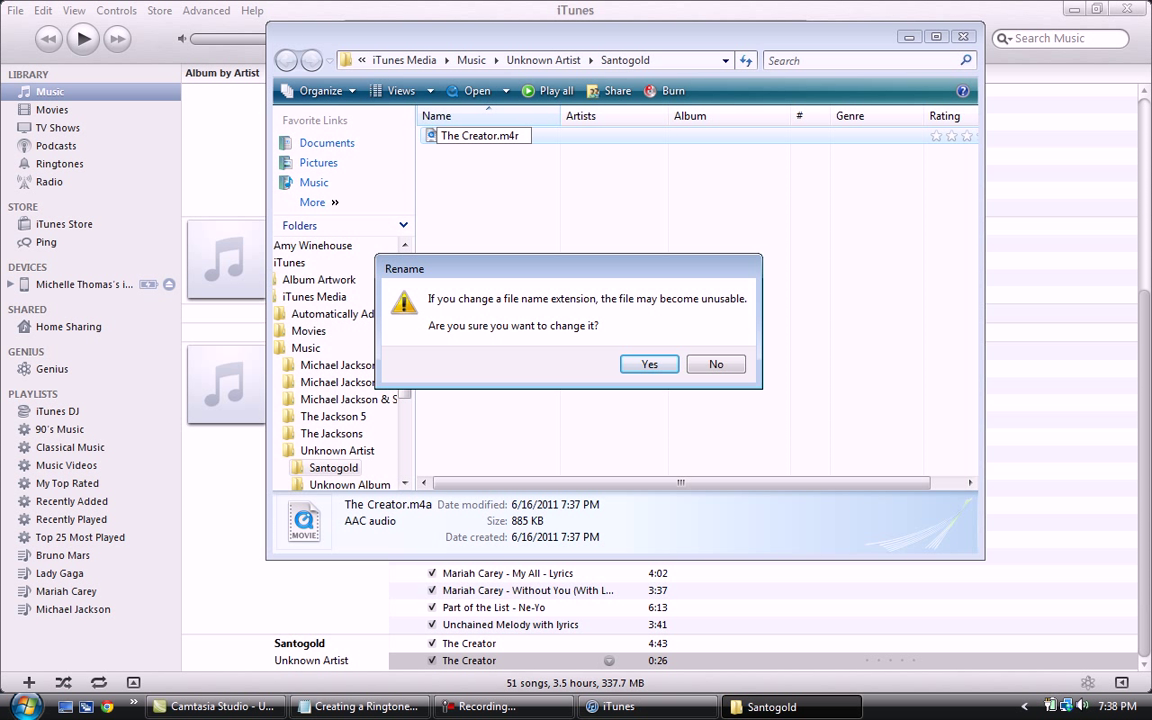
click(648, 364)
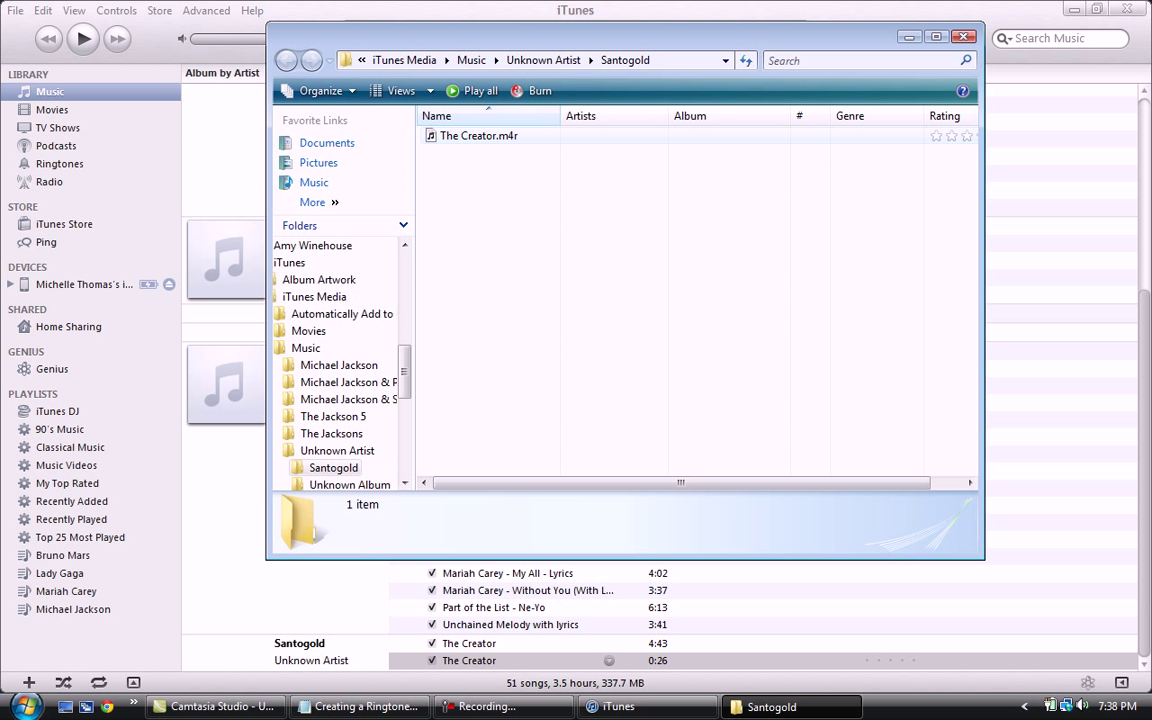
click(480, 136)
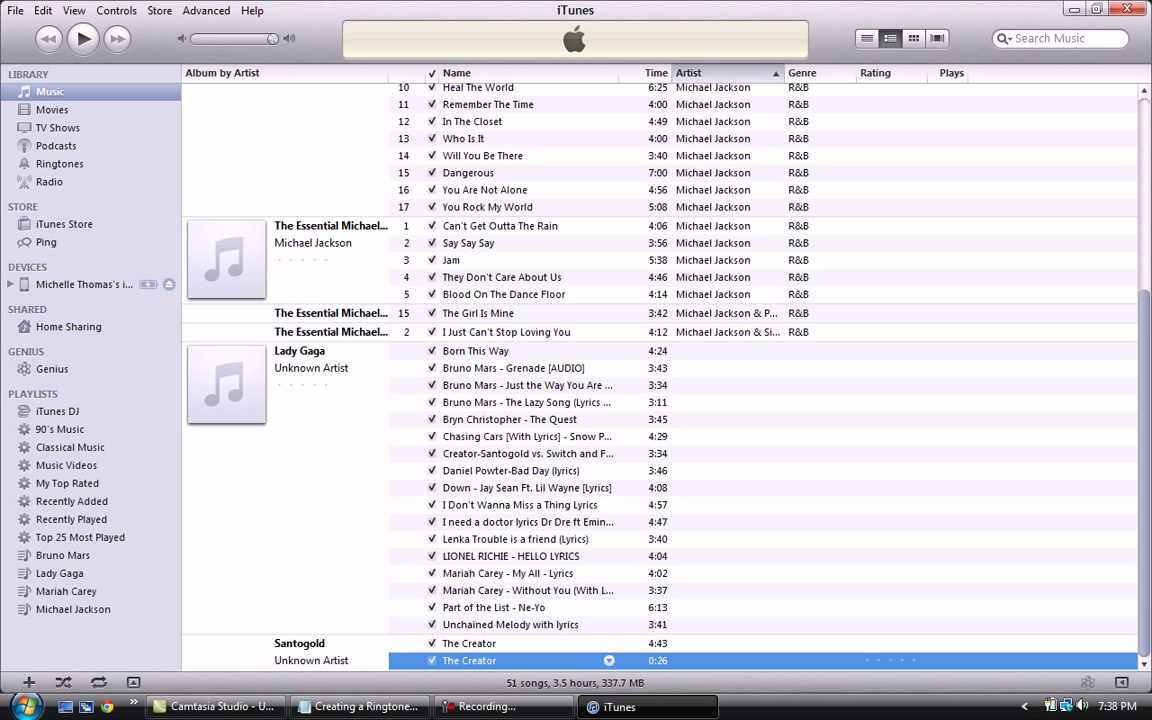
Preview The Creator under Ringtones, then show the connected iPhone's summary
click(60, 164)
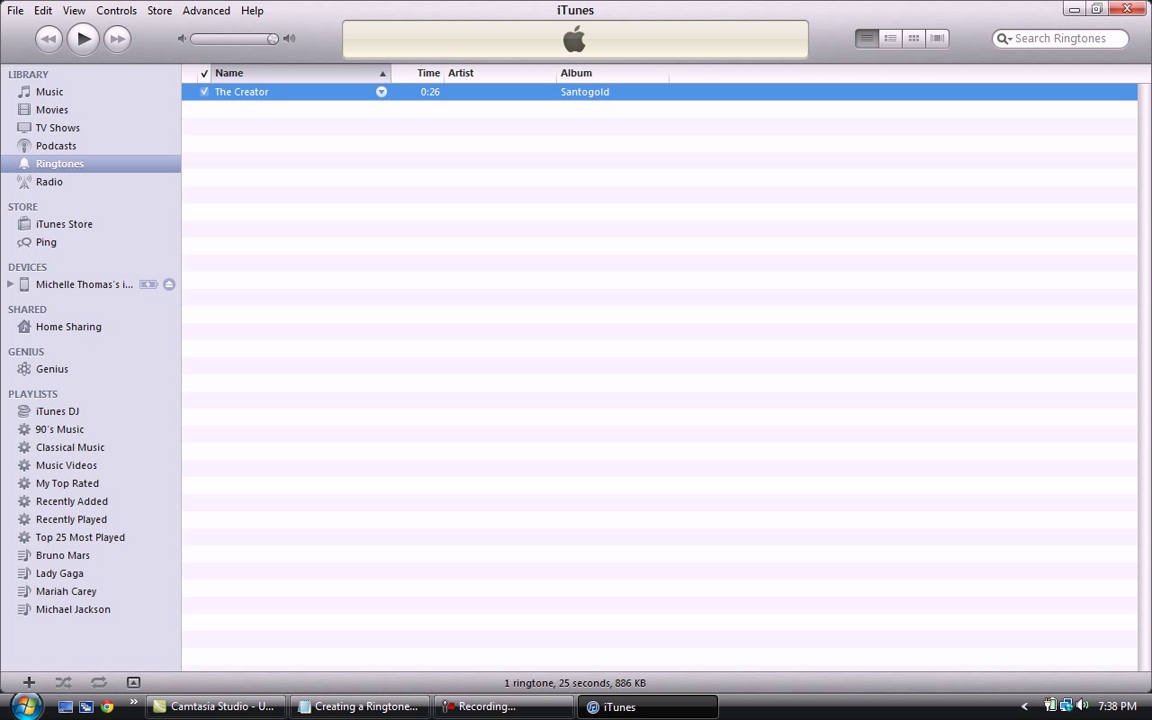
click(82, 38)
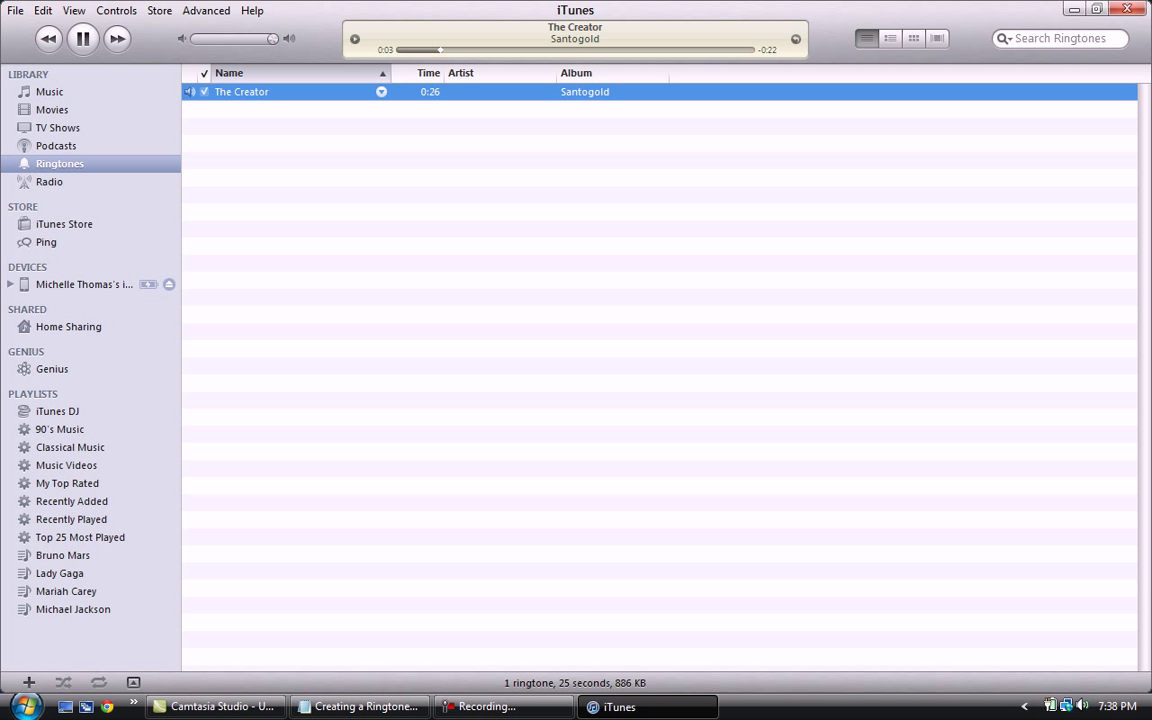
click(82, 38)
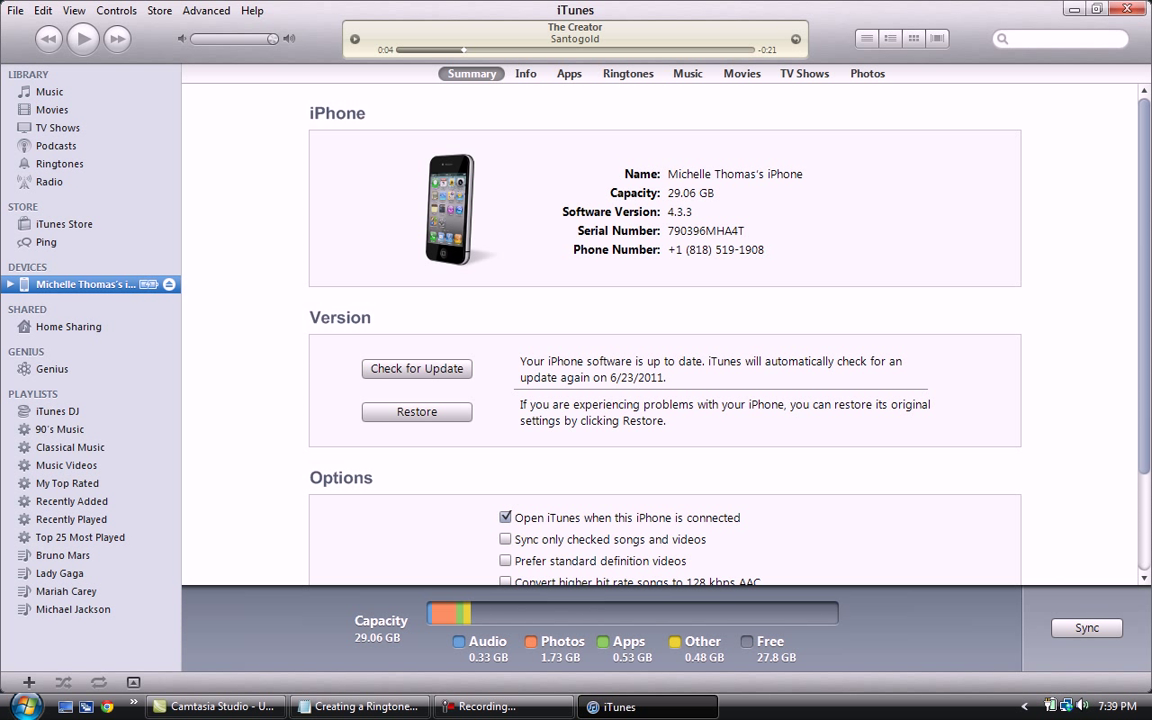
Tick The Creator among the iPhone's selected ringtones and apply to start syncing
click(628, 72)
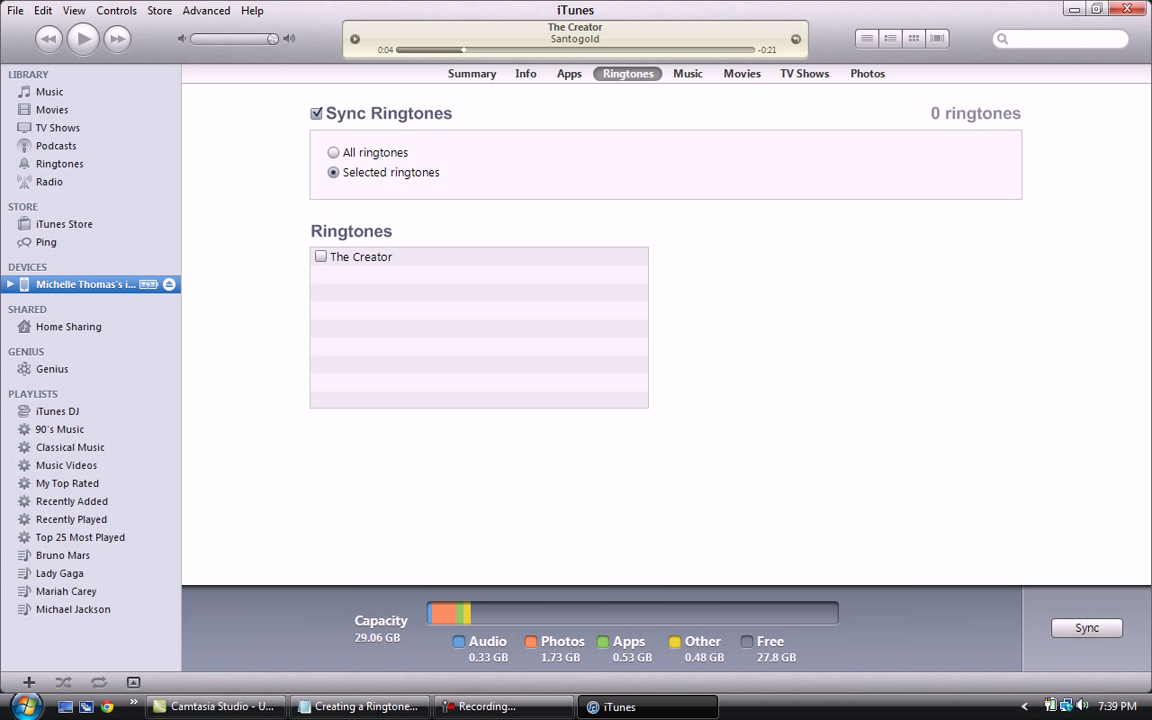
click(320, 256)
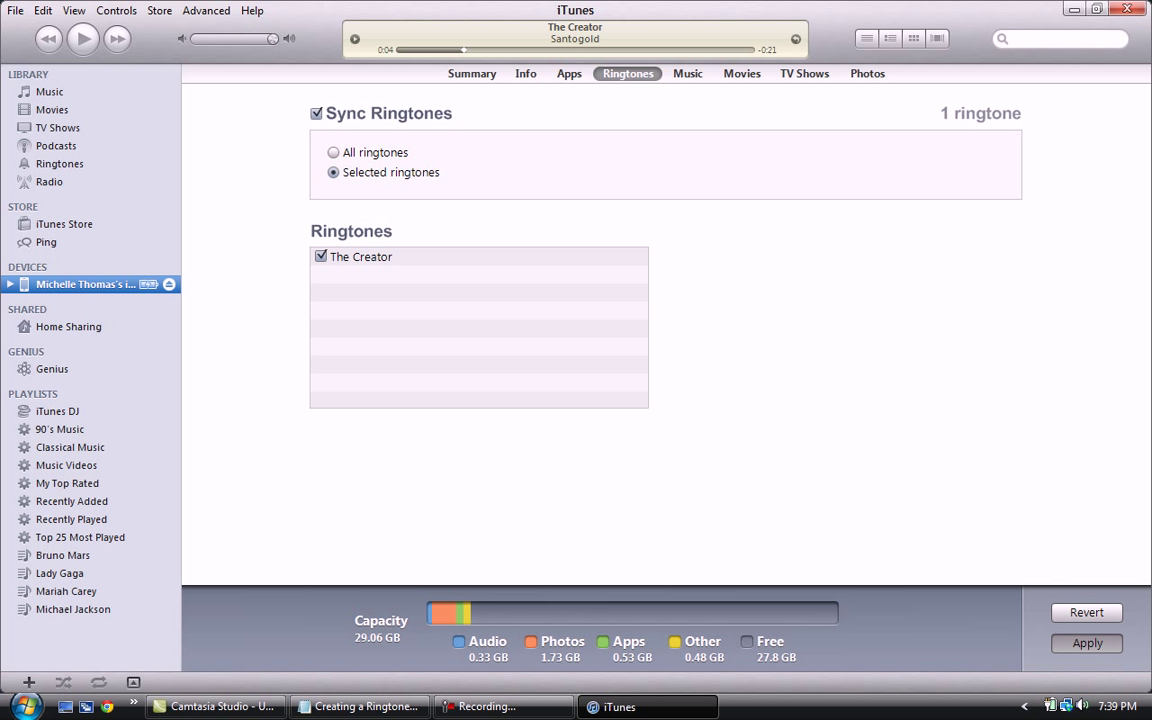
click(1086, 644)
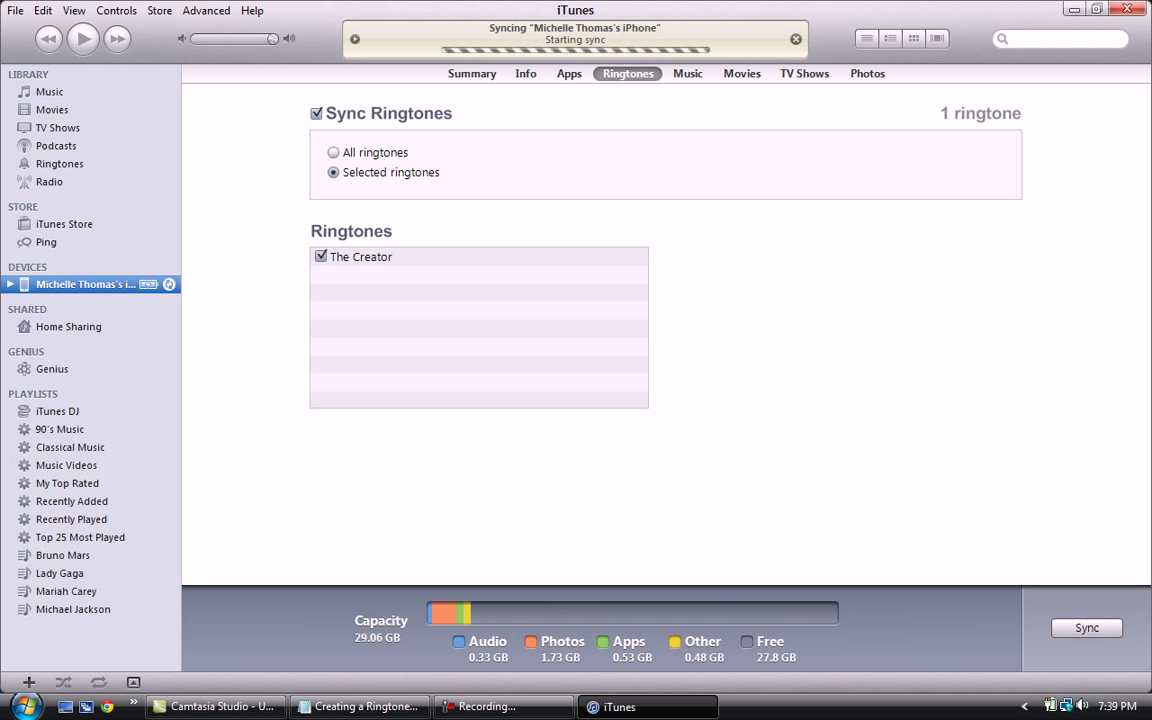
Wait out the iPhone sync until it completes with The Creator on the phone
click(1086, 628)
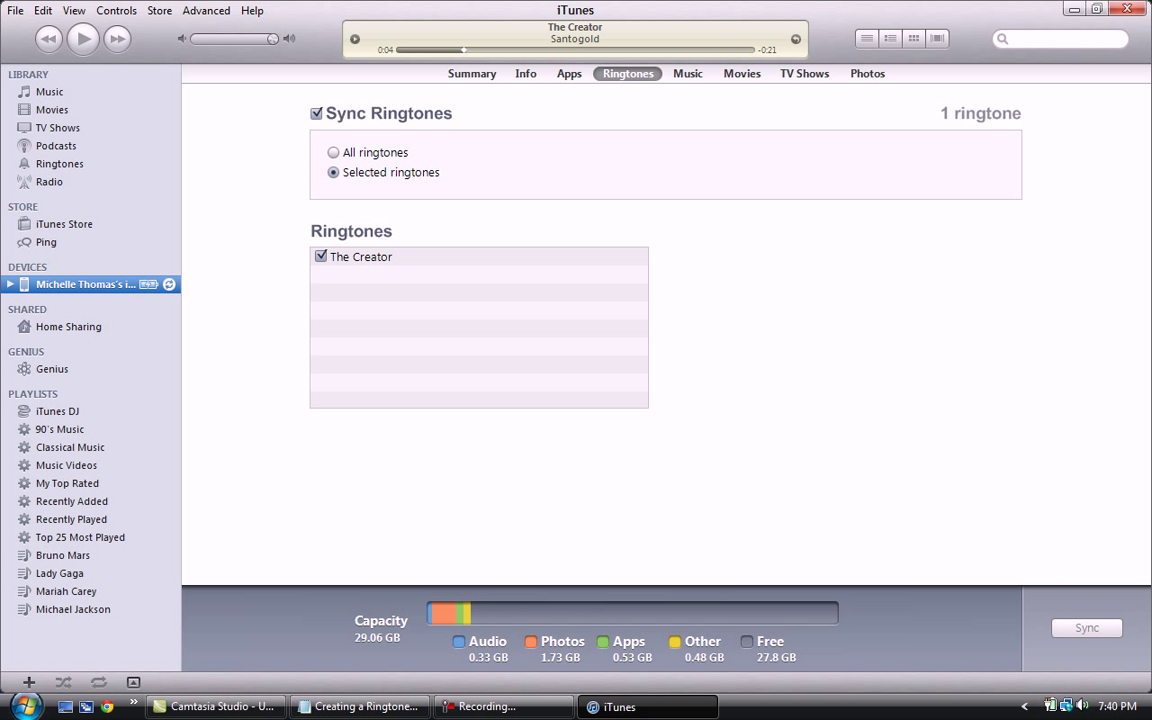
click(1086, 628)
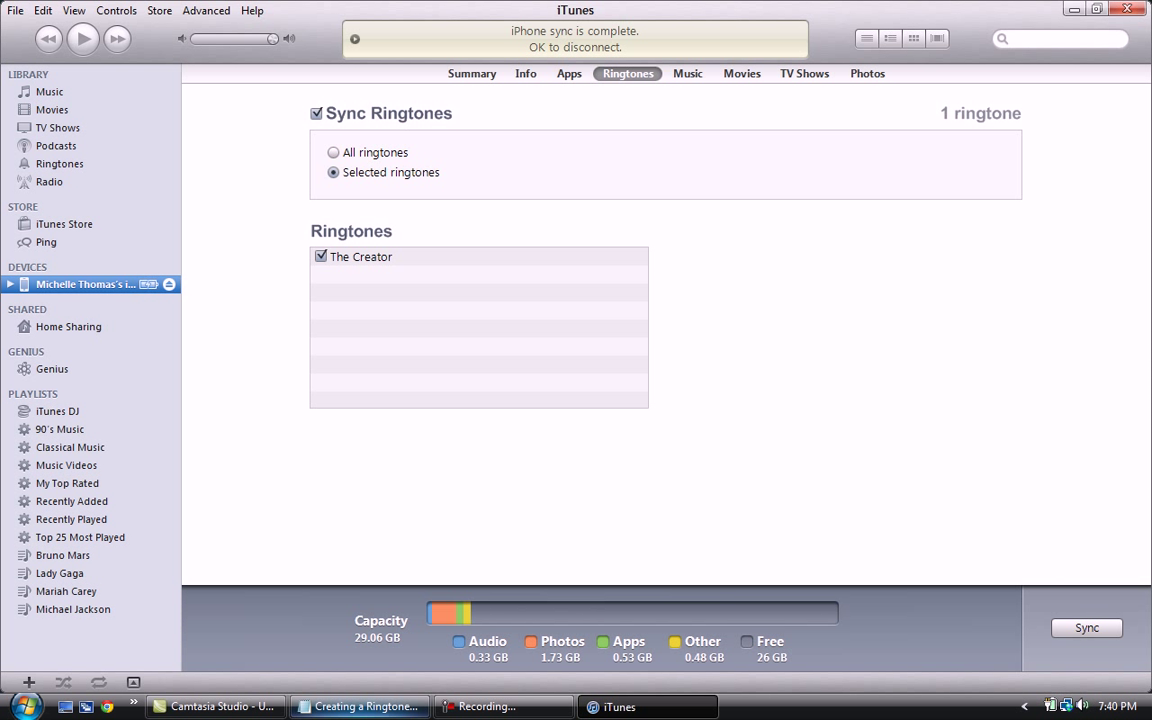
click(360, 708)
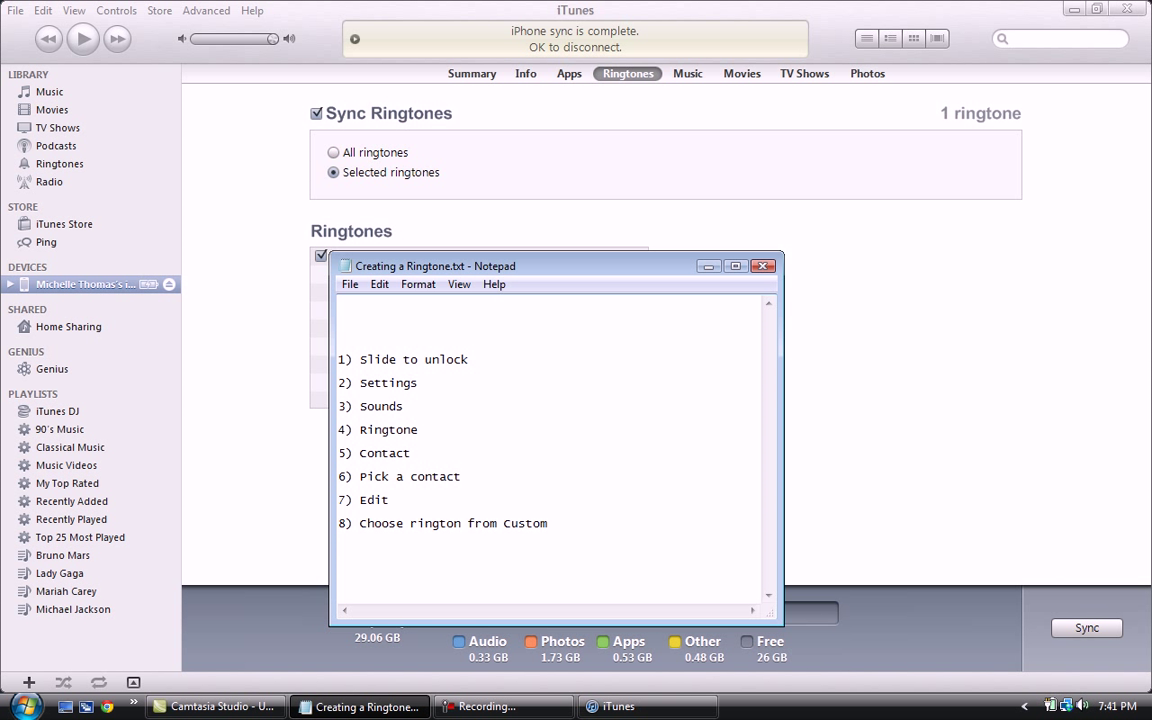
Highlight step 6, 'Pick a contact', in the Creating a Ringtone.txt notes
double_click(400, 476)
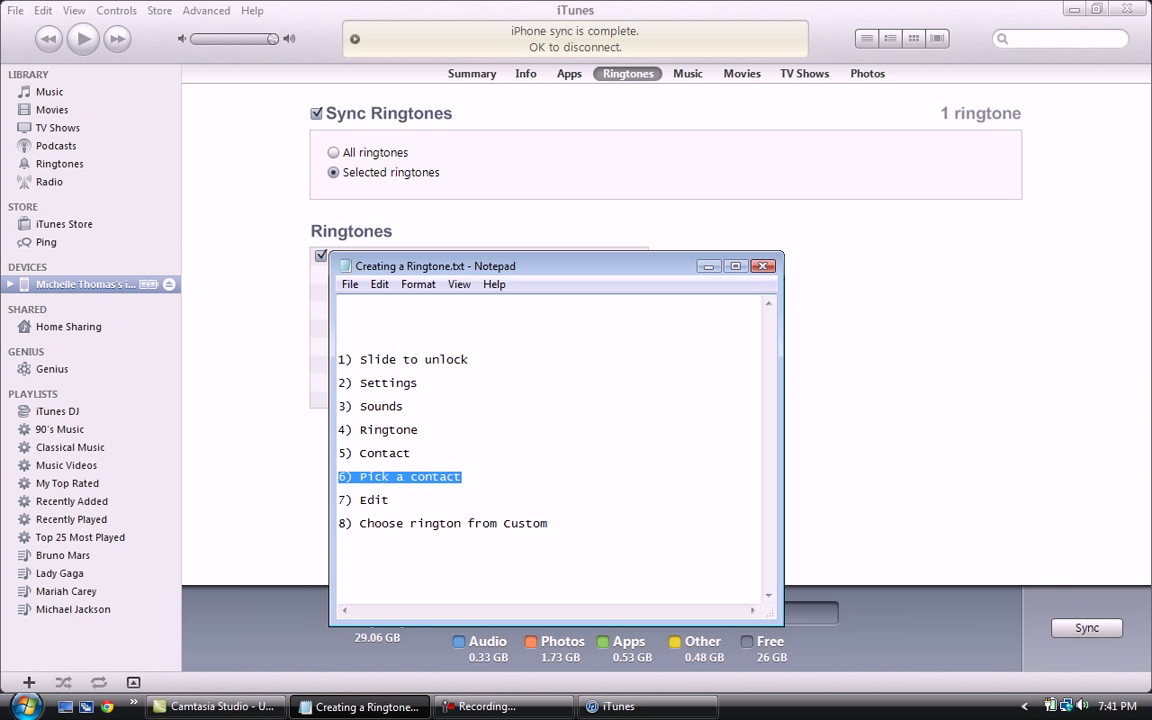